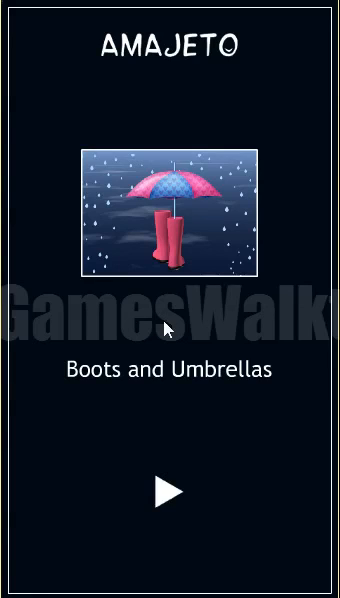
# Start the game and rotate two walls to reach the door and umbrella stand.
pyautogui.click(170, 490)
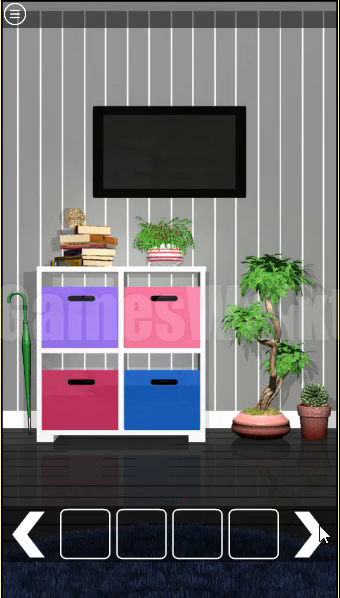
pyautogui.click(325, 531)
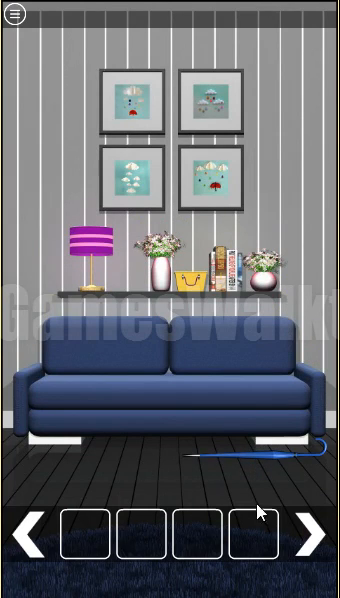
pyautogui.click(318, 532)
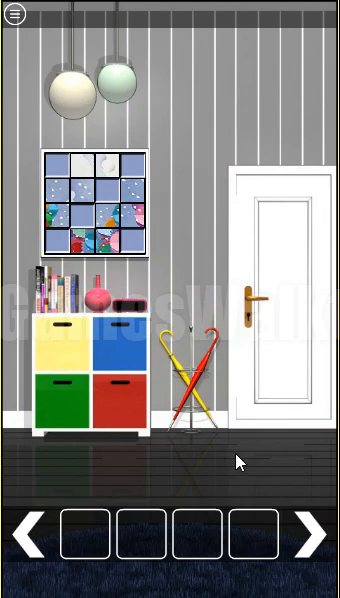
pyautogui.moveTo(135, 350)
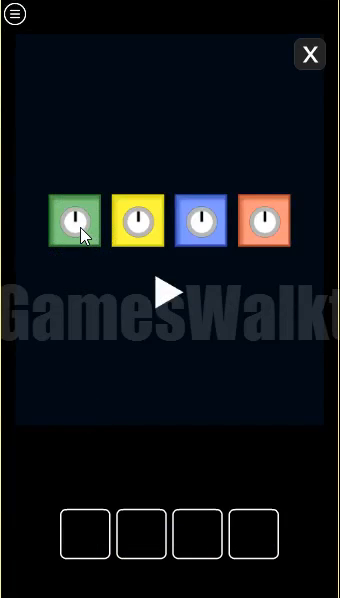
# Turn the green, yellow and orange dials to the solution, earning the remote.
pyautogui.click(73, 221)
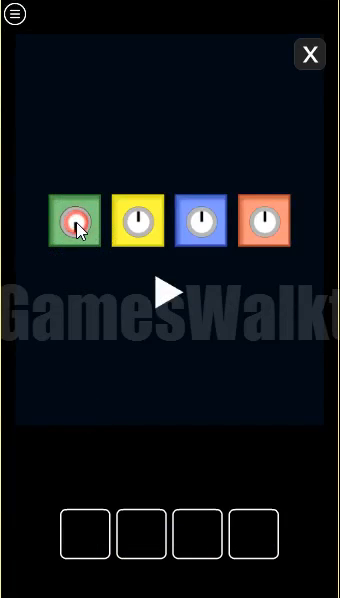
pyautogui.click(201, 221)
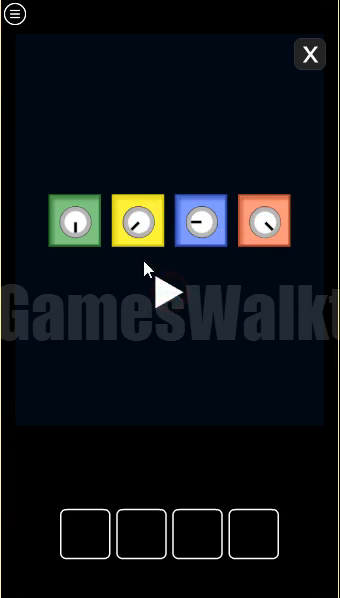
pyautogui.click(265, 222)
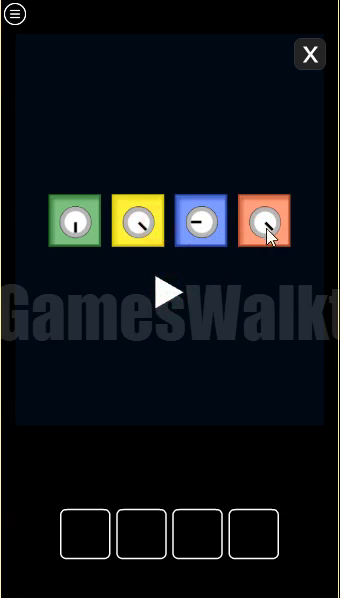
pyautogui.click(309, 54)
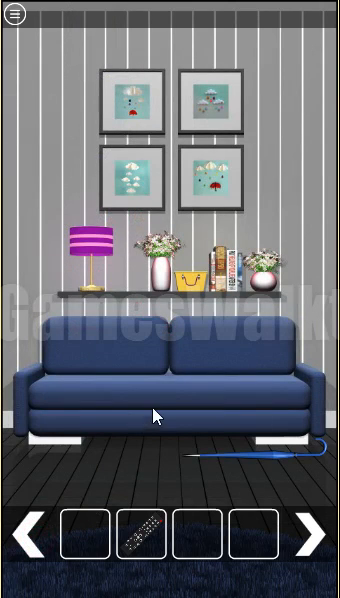
# Turn on the TV with the remote, read S-O-B-T, and take tile 1.
pyautogui.click(318, 530)
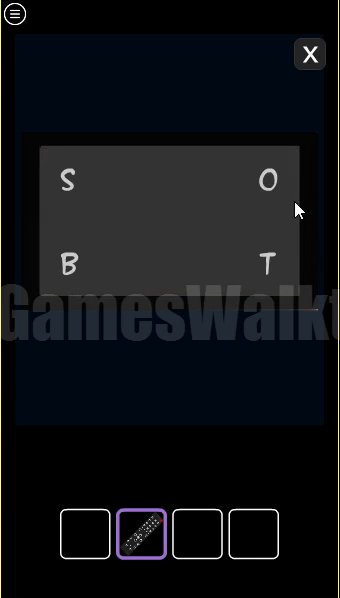
pyautogui.click(310, 54)
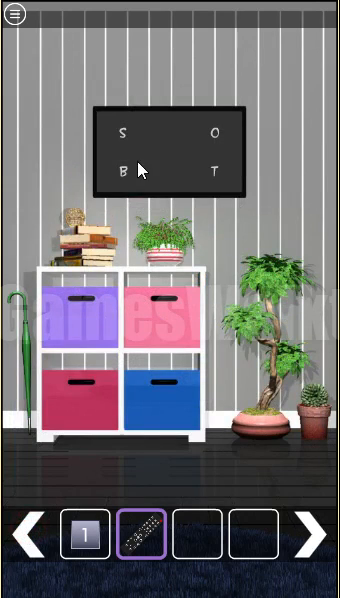
pyautogui.click(164, 147)
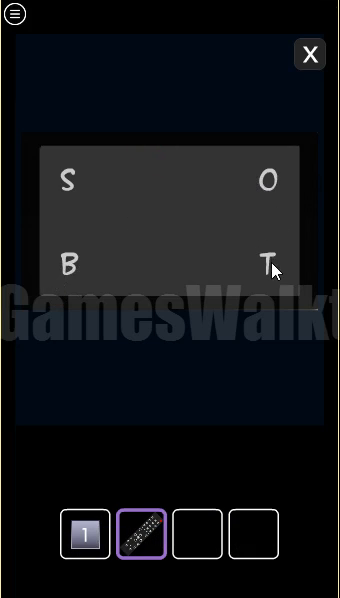
pyautogui.click(309, 54)
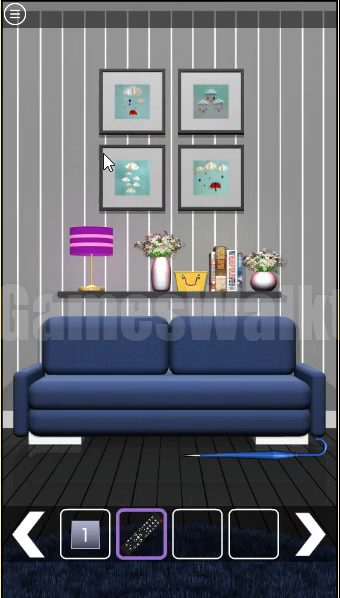
# Flip the lower-left, top-left and remaining sofa pictures to show their grid patterns.
pyautogui.click(130, 178)
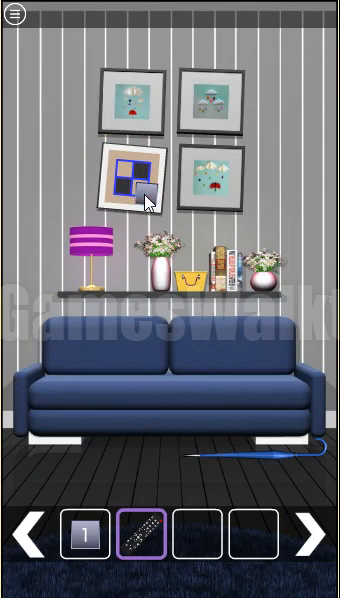
pyautogui.click(145, 175)
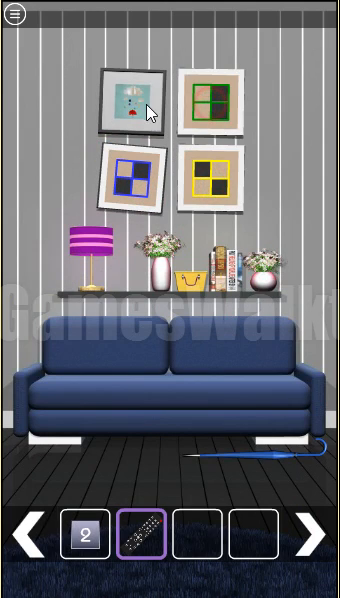
pyautogui.click(131, 97)
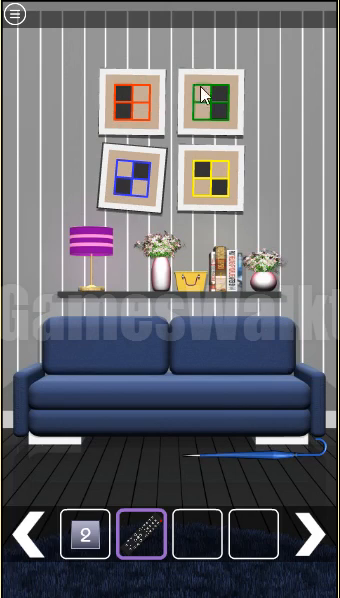
pyautogui.click(315, 532)
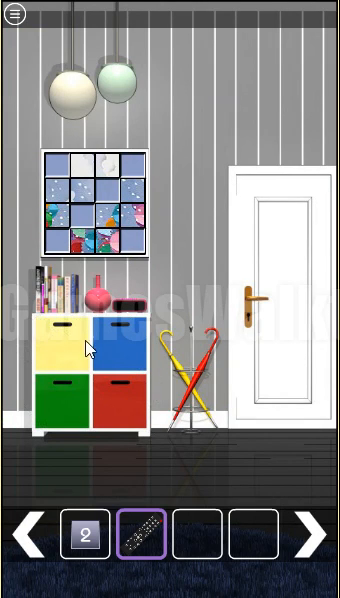
# Open the pink box for tile 3, then turn to the window wall.
pyautogui.click(322, 532)
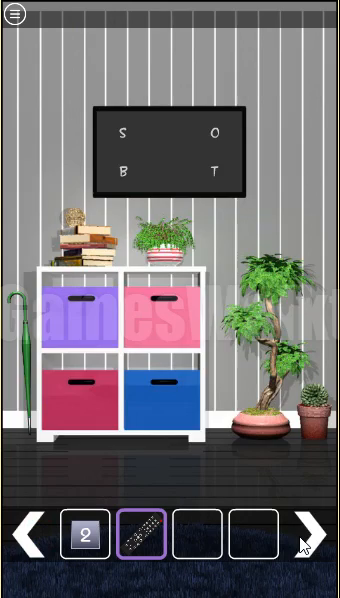
pyautogui.click(320, 521)
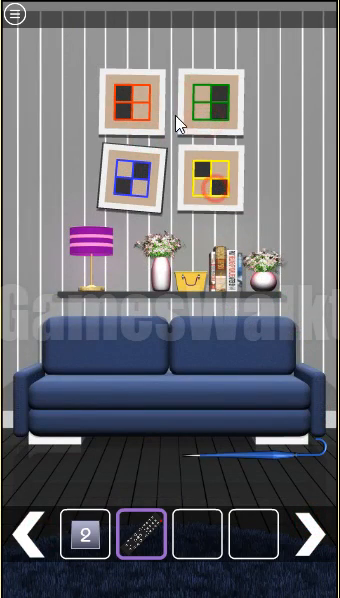
pyautogui.click(318, 531)
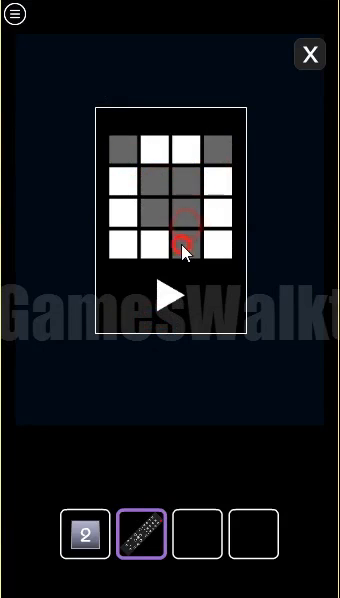
pyautogui.click(309, 54)
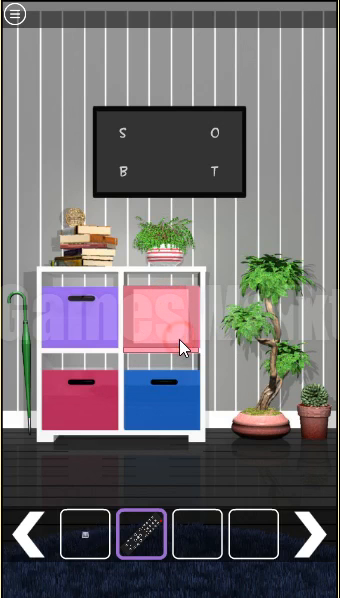
pyautogui.click(320, 527)
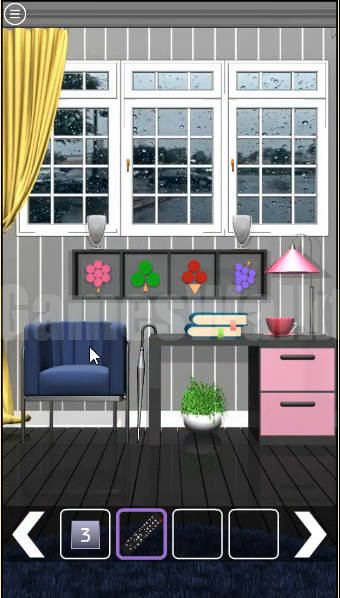
pyautogui.moveTo(217, 309)
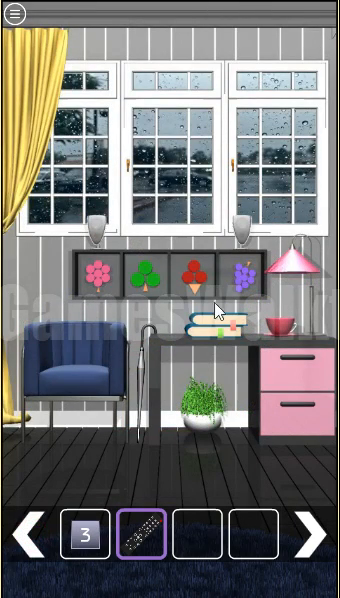
pyautogui.moveTo(90, 293)
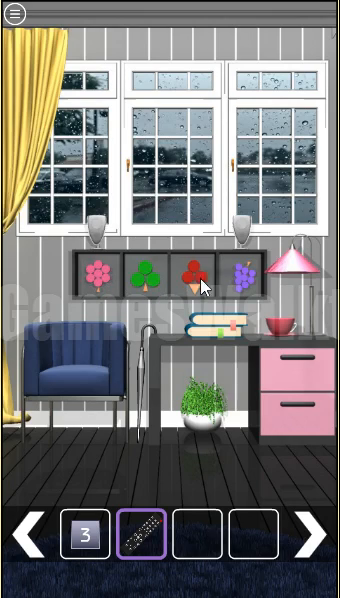
pyautogui.moveTo(248, 287)
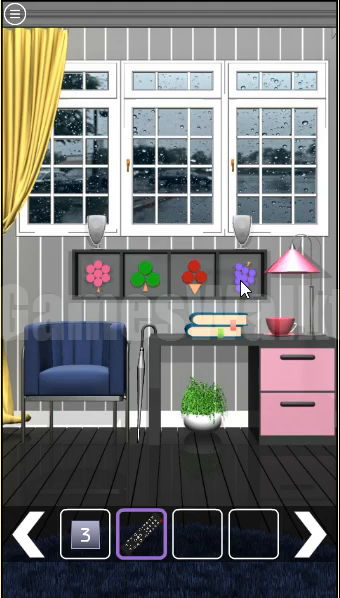
# Zoom in on the four-colour number lock showing 0000.
pyautogui.click(320, 527)
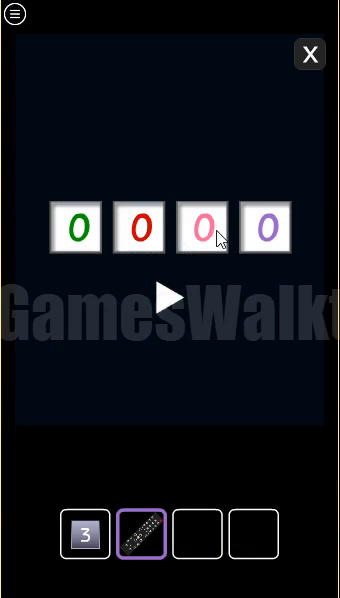
# Set the pink and purple digits of the coloured code lock.
pyautogui.click(201, 227)
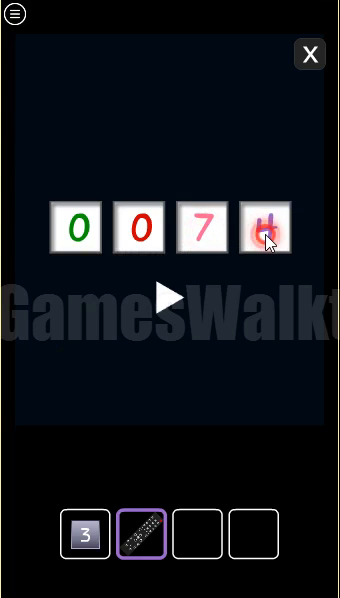
pyautogui.click(266, 228)
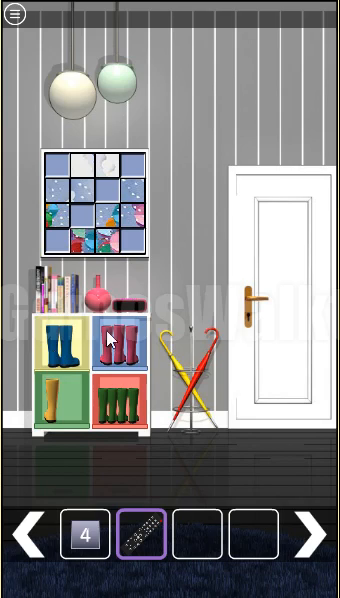
pyautogui.moveTo(68, 345)
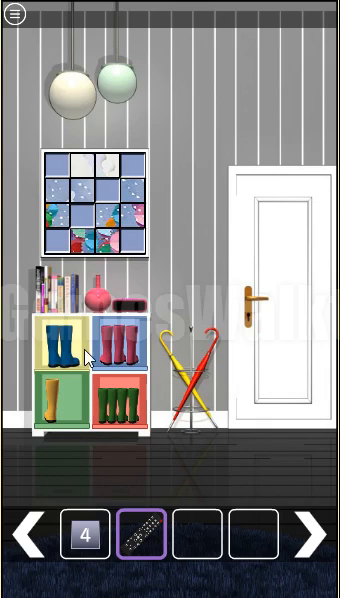
# Open the square lock and recolour the second and fourth squares to match the boots.
pyautogui.click(322, 531)
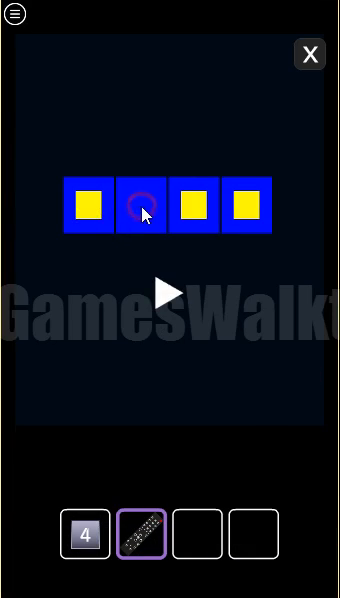
pyautogui.click(141, 205)
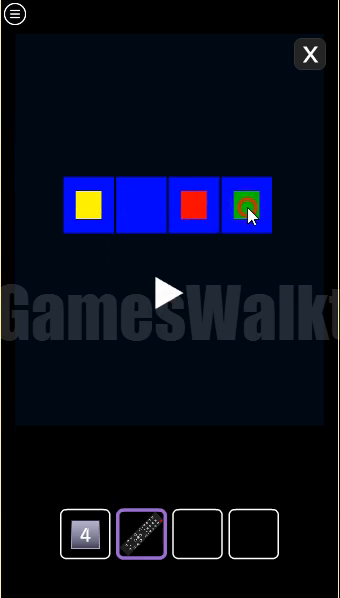
pyautogui.click(245, 205)
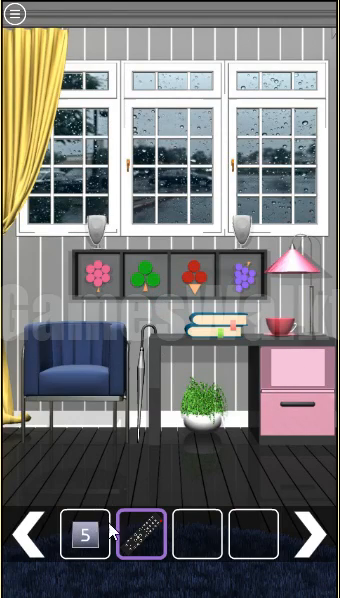
pyautogui.moveTo(137, 383)
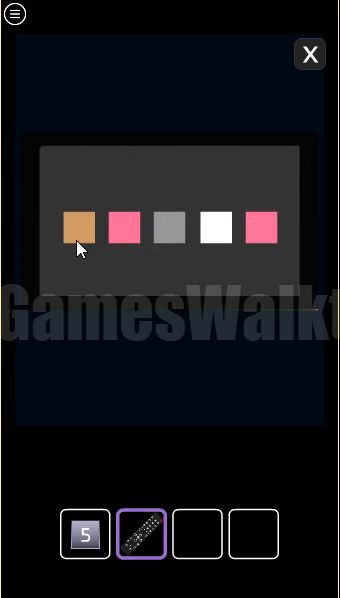
pyautogui.moveTo(305, 91)
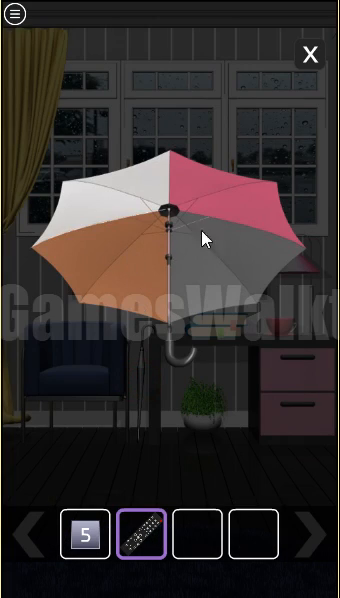
pyautogui.moveTo(251, 200)
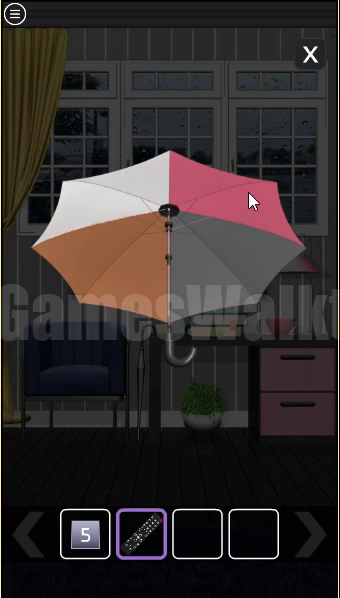
# Leave the umbrella close-up and change a square in the four-square lock.
pyautogui.click(310, 54)
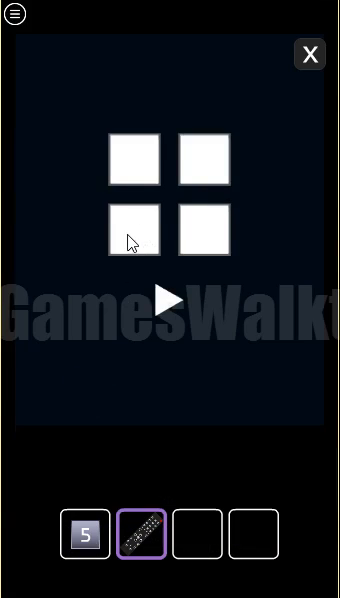
pyautogui.click(203, 160)
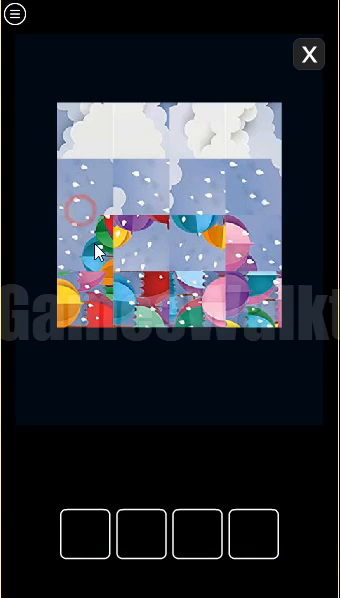
# Slide the tiles into place to complete the rain-and-umbrellas picture.
pyautogui.click(88, 252)
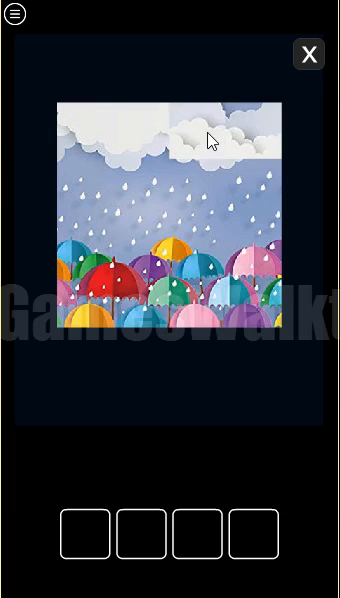
pyautogui.click(309, 53)
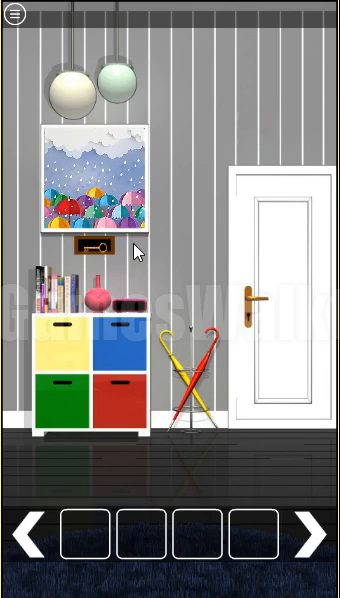